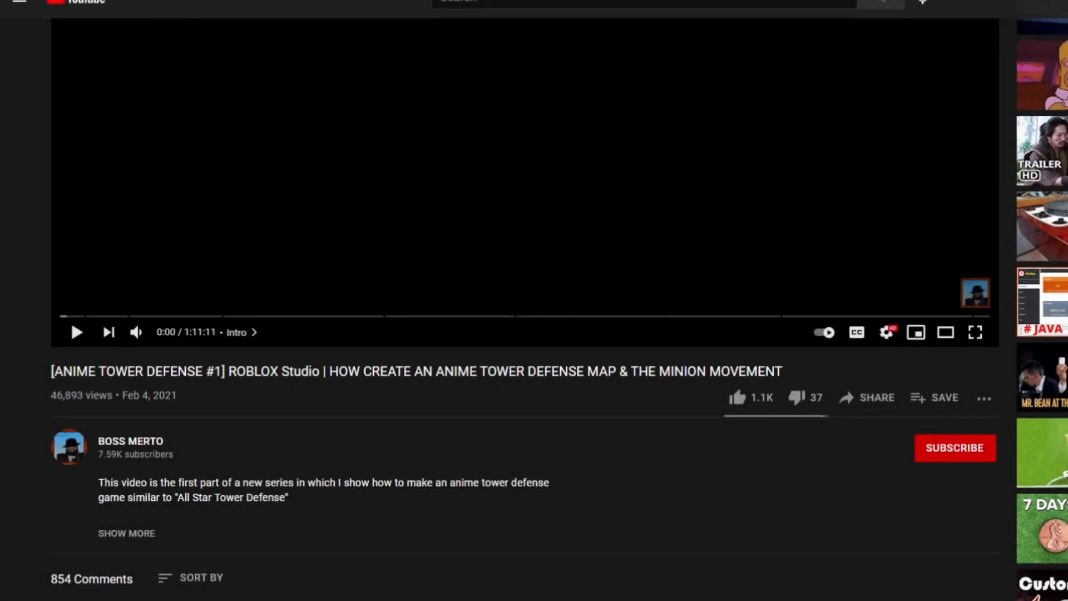
mouse_move(939, 469)
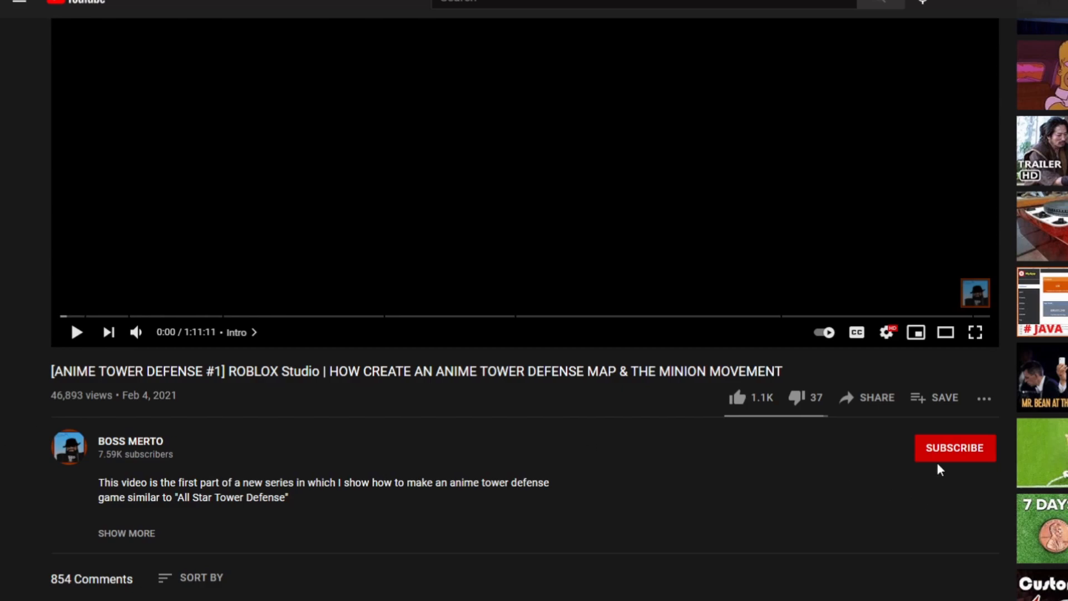
Subscribe to the channel with all notifications and expand the full video description
click(954, 447)
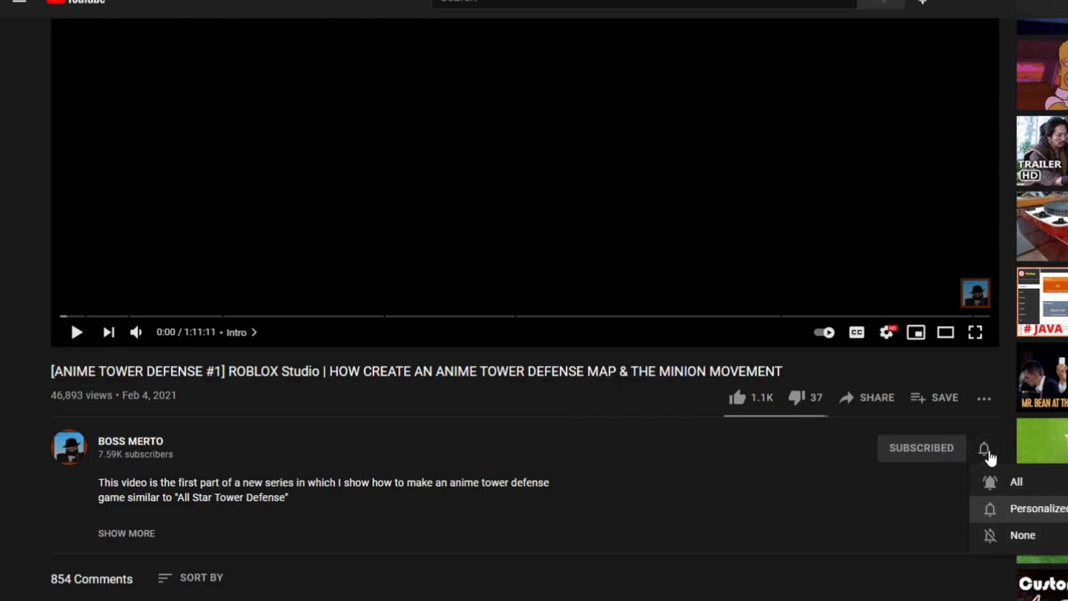
click(738, 397)
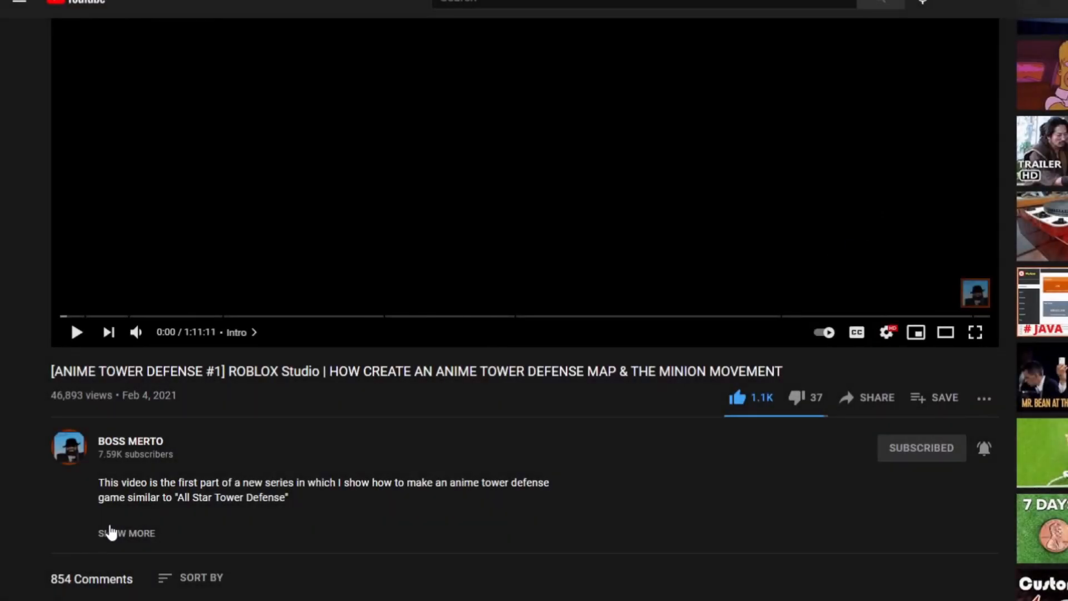
click(127, 532)
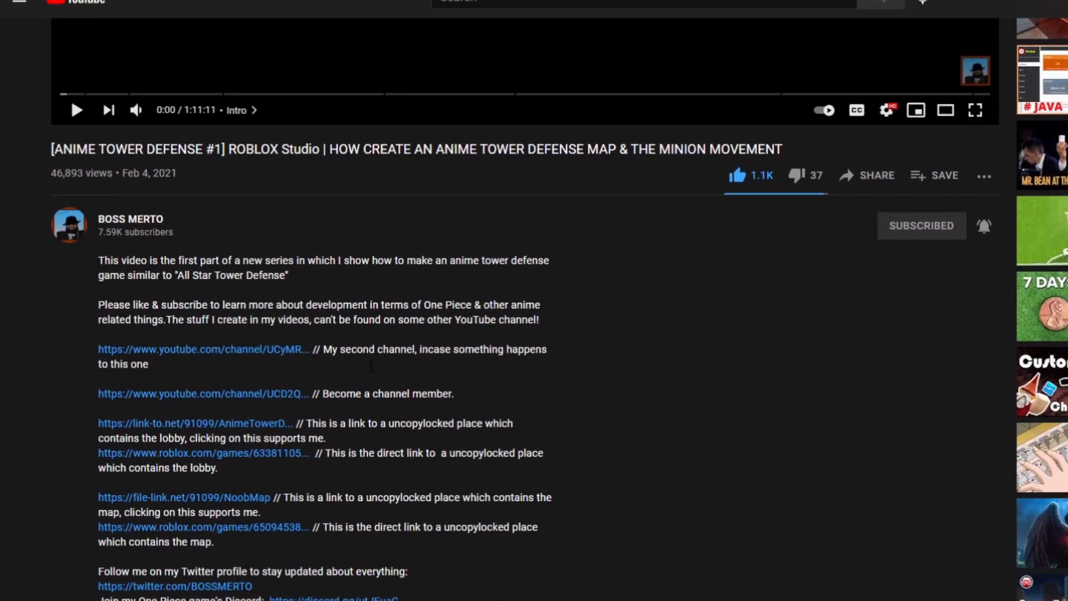
scroll(down, 3)
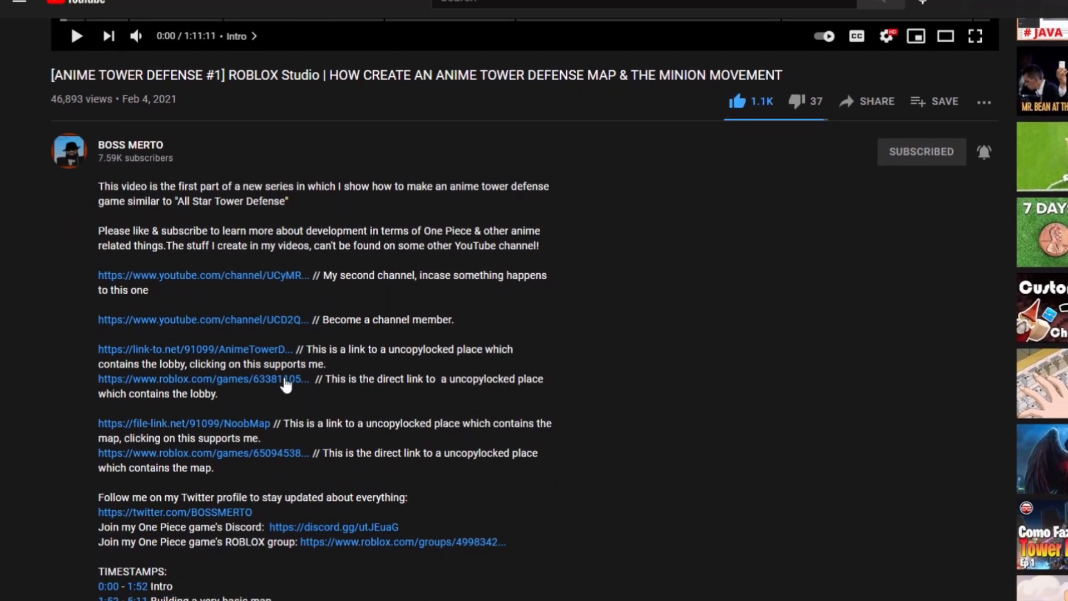
scroll(down, 3)
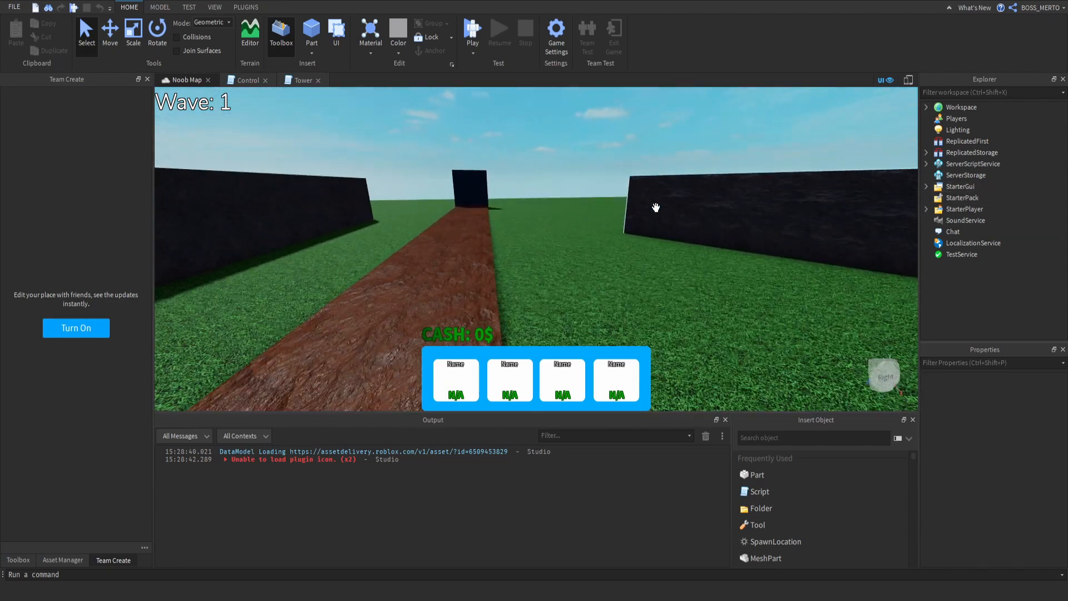
Look down the winding path, then open the Monitor LocalScript under StarterGui > TowerGui > Frame
drag(656, 208, 584, 229)
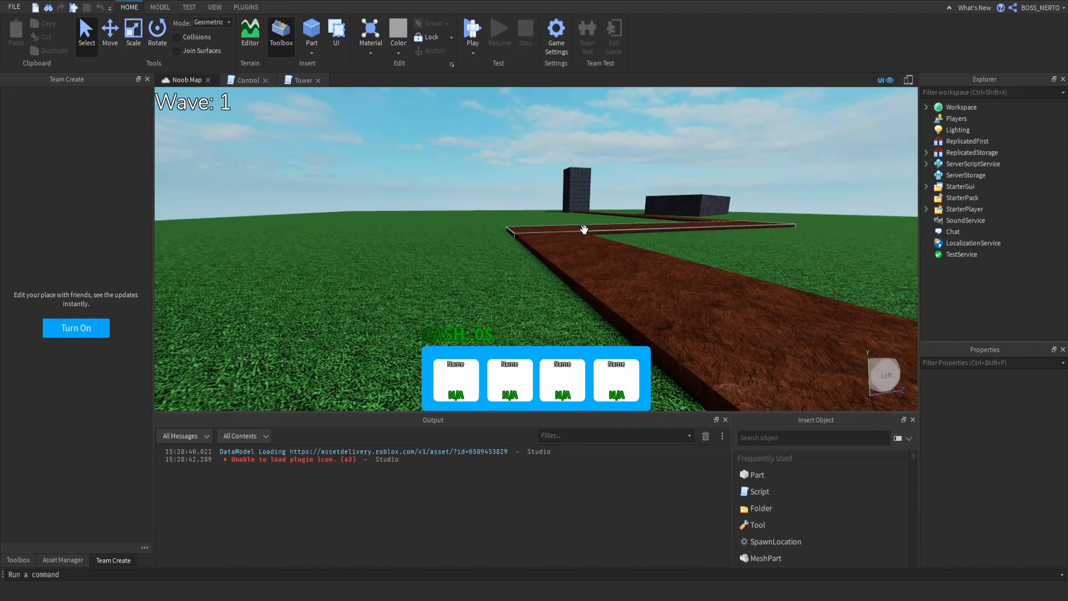
drag(584, 229, 189, 135)
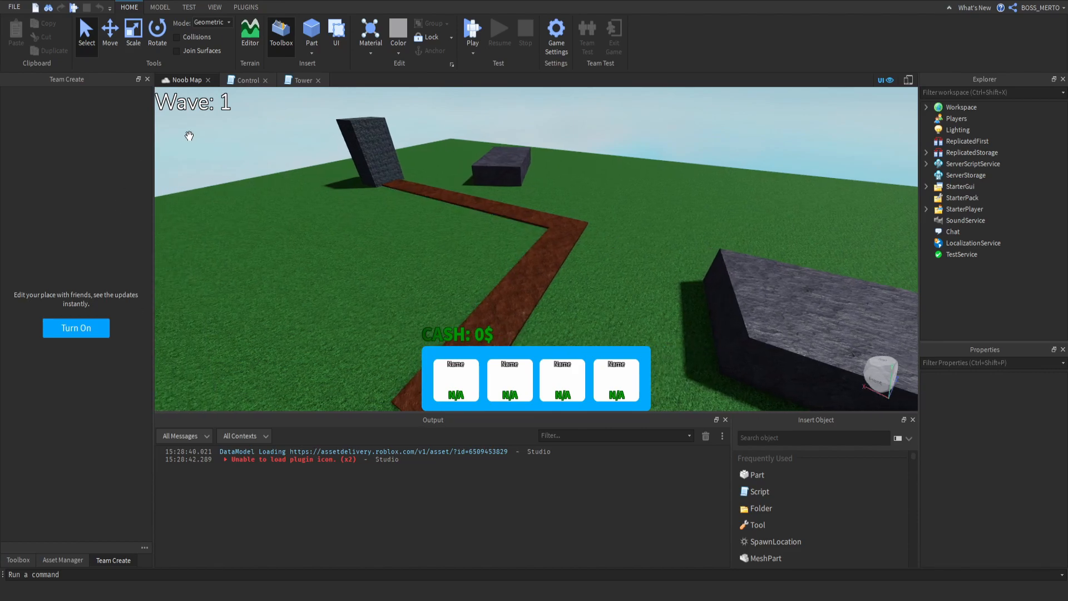
click(925, 187)
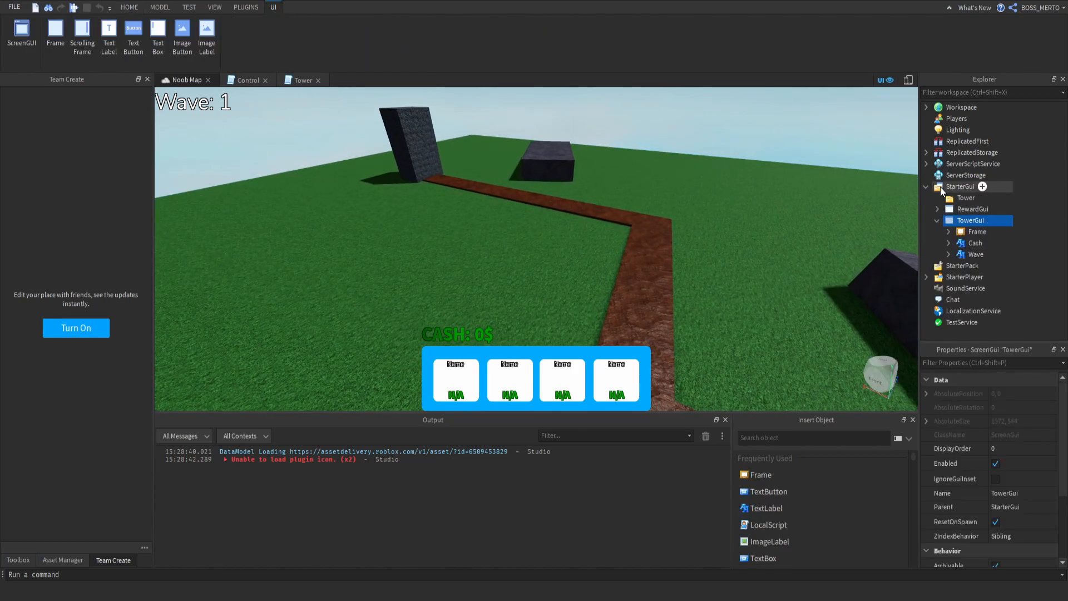
click(977, 231)
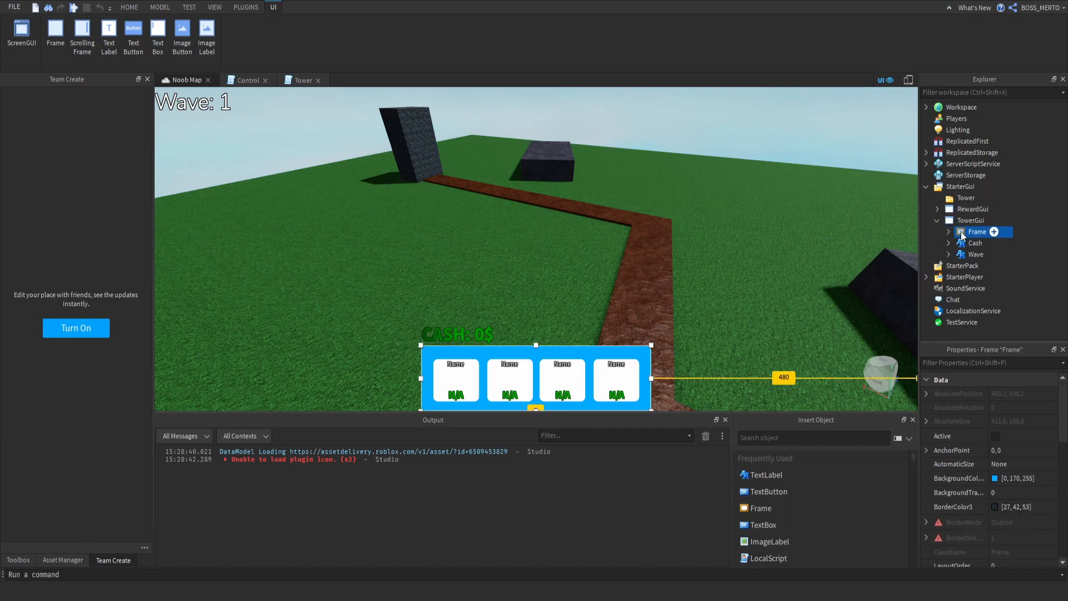
double_click(990, 254)
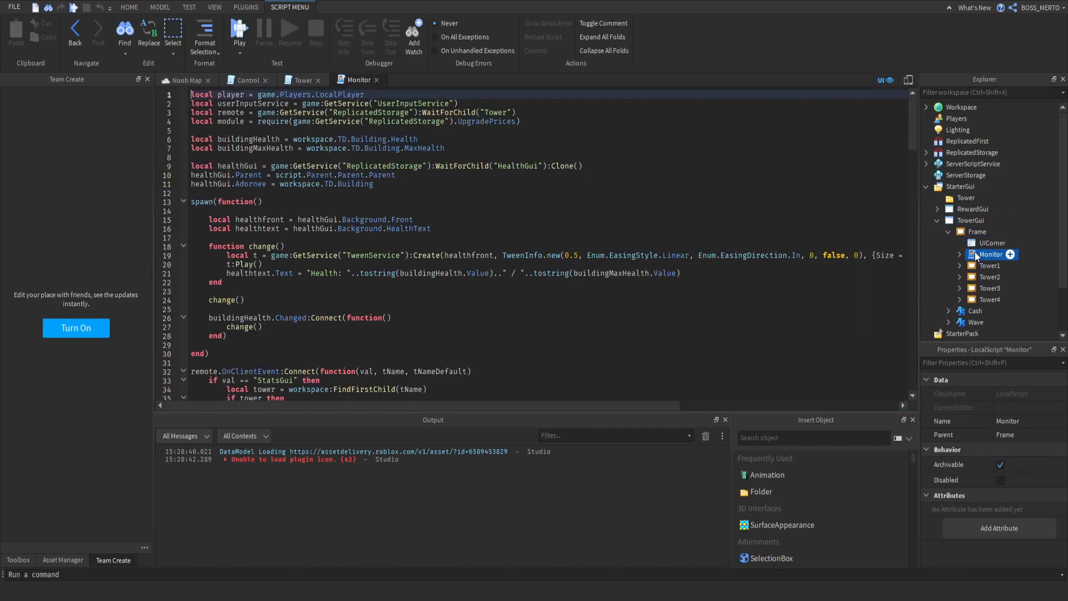
Review the Monitor script's placement code, then switch to the Tower server script
scroll(down, 3)
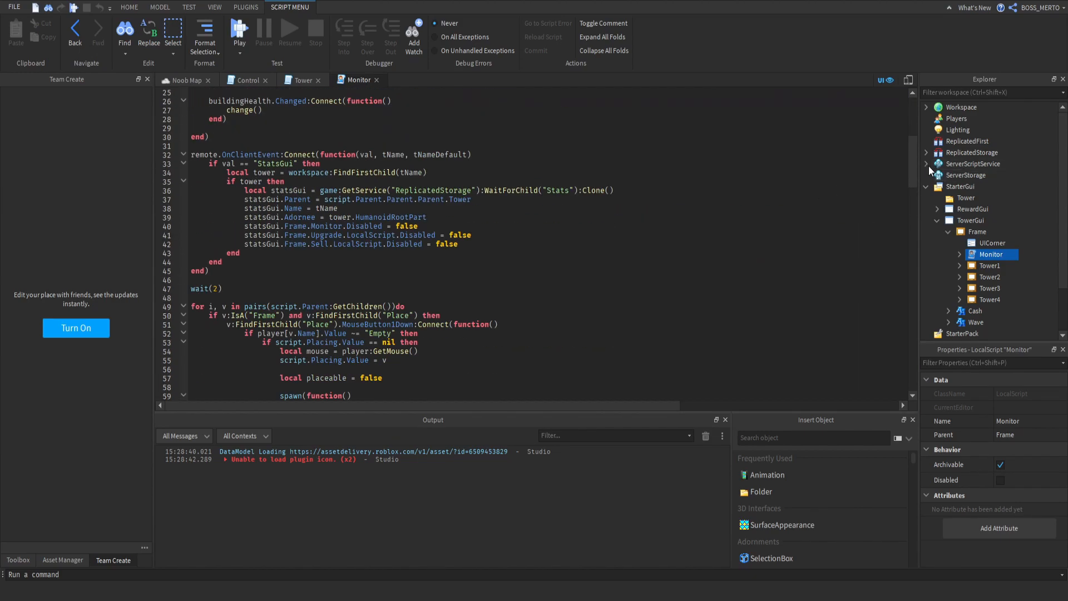
scroll(down, 3)
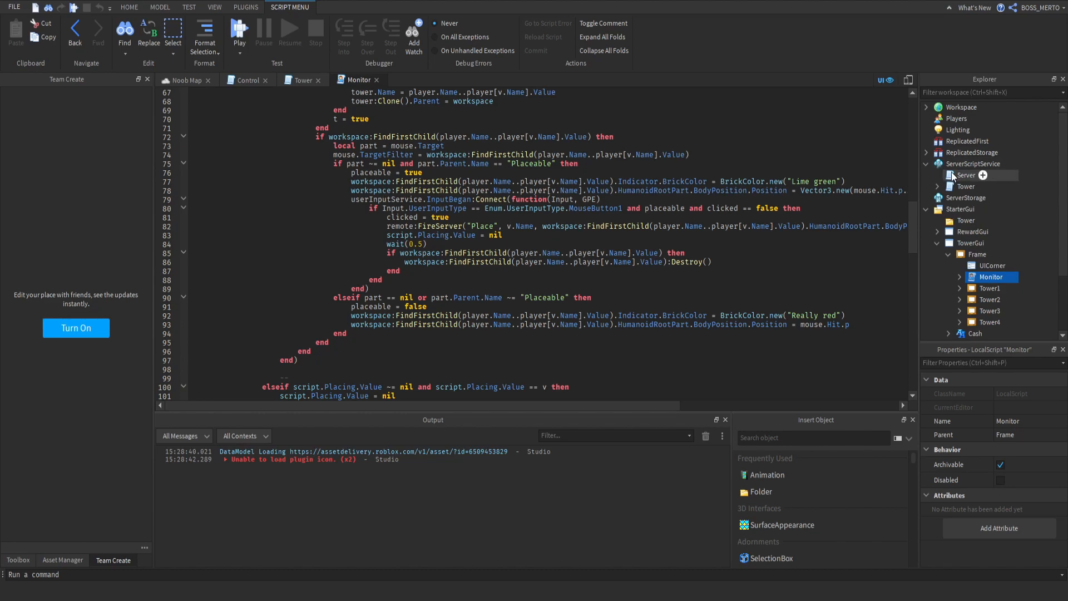
click(297, 80)
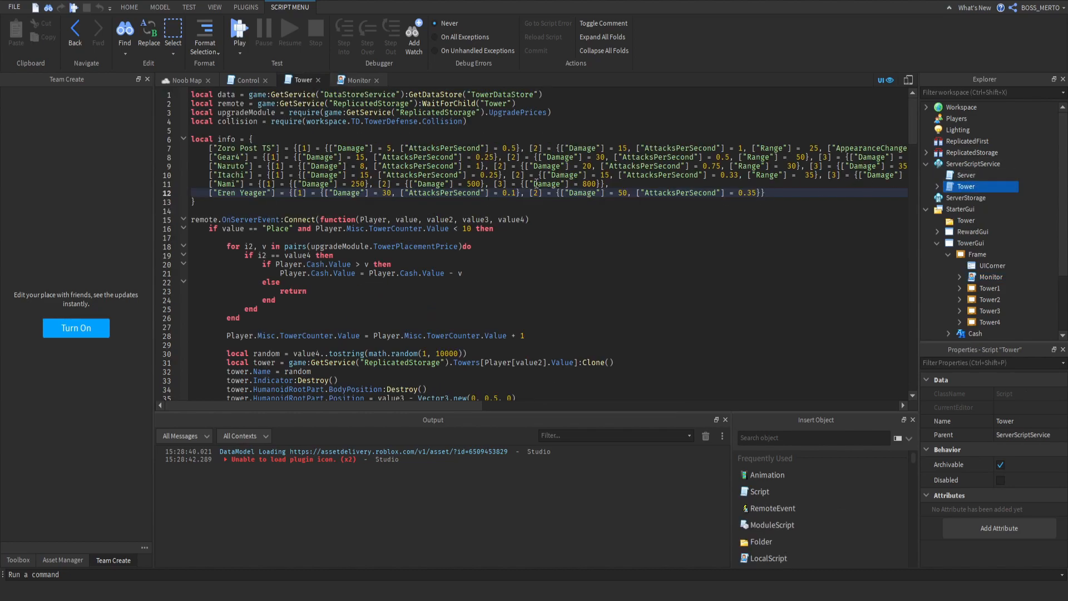
Create an IntValue named Player.Name under the script when none exists for that player
scroll(down, 3)
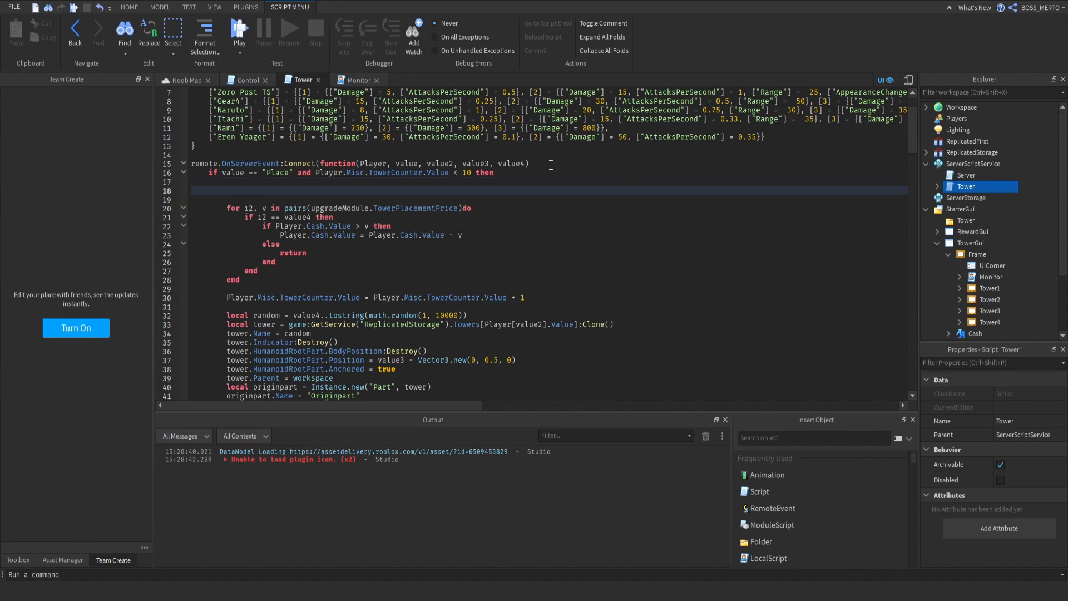
click(223, 191)
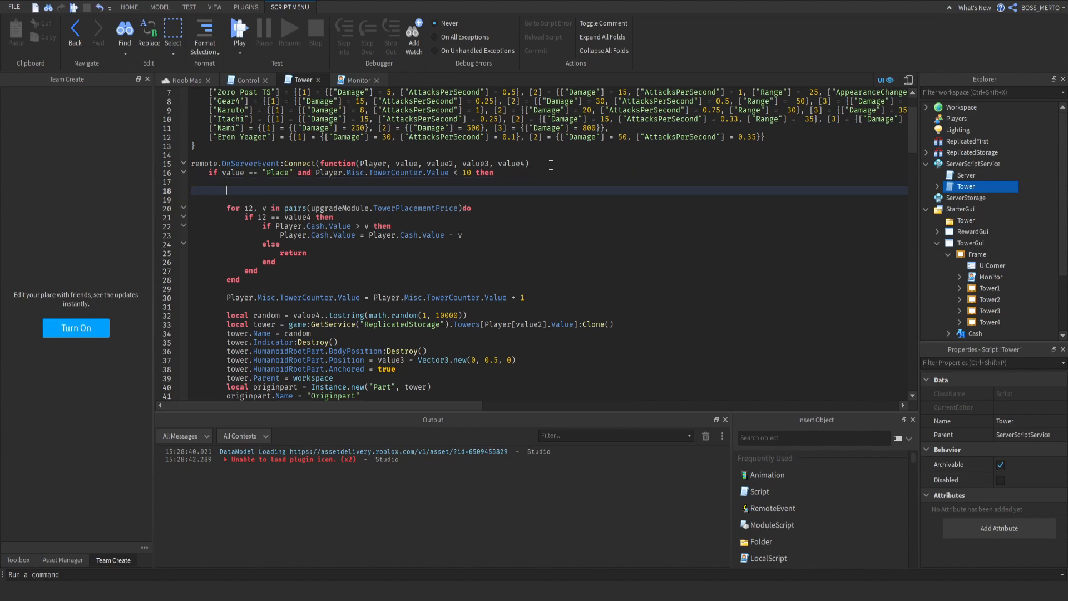
text(if)
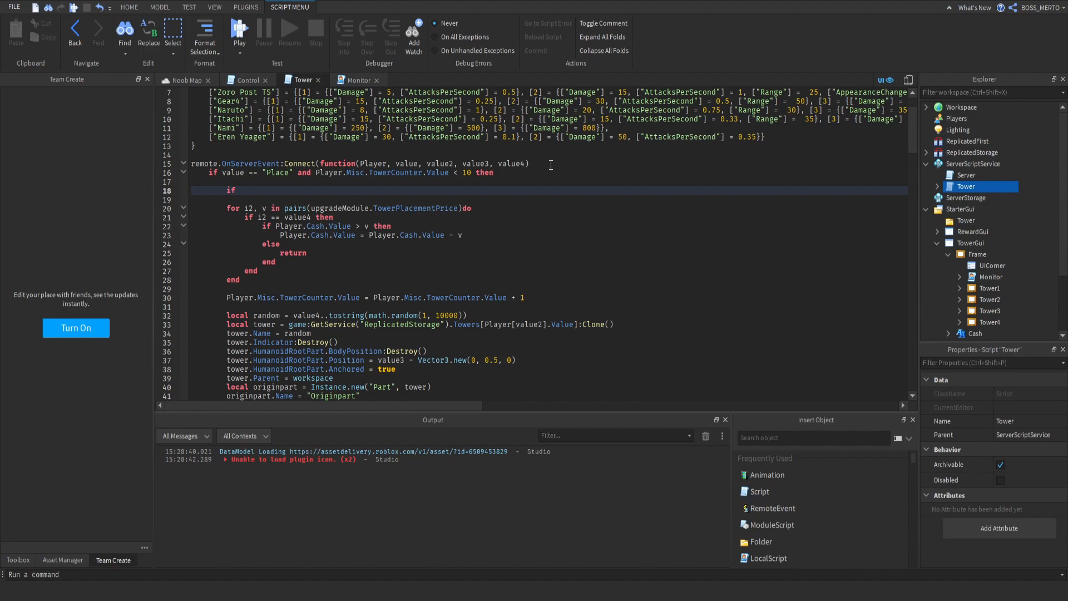
text(script)
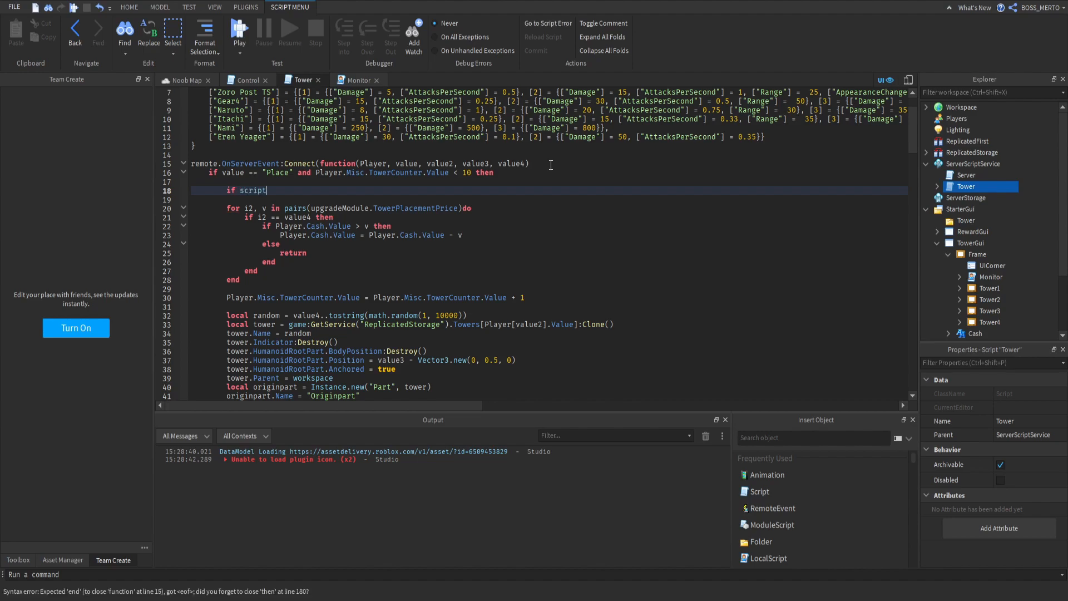
text(:FindFirstChild(Player.Name) the)
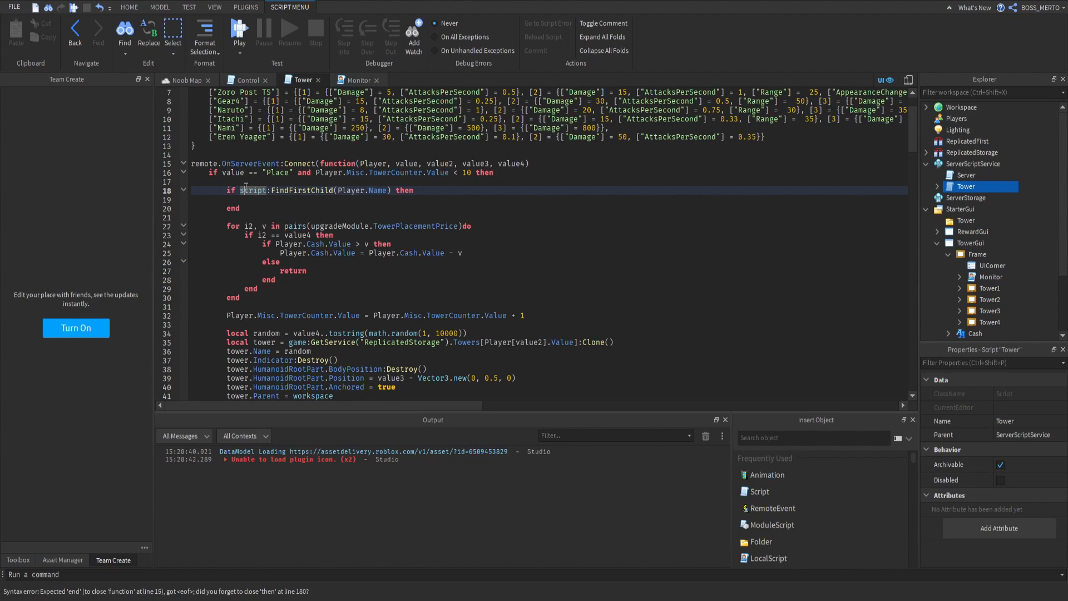
text(not)
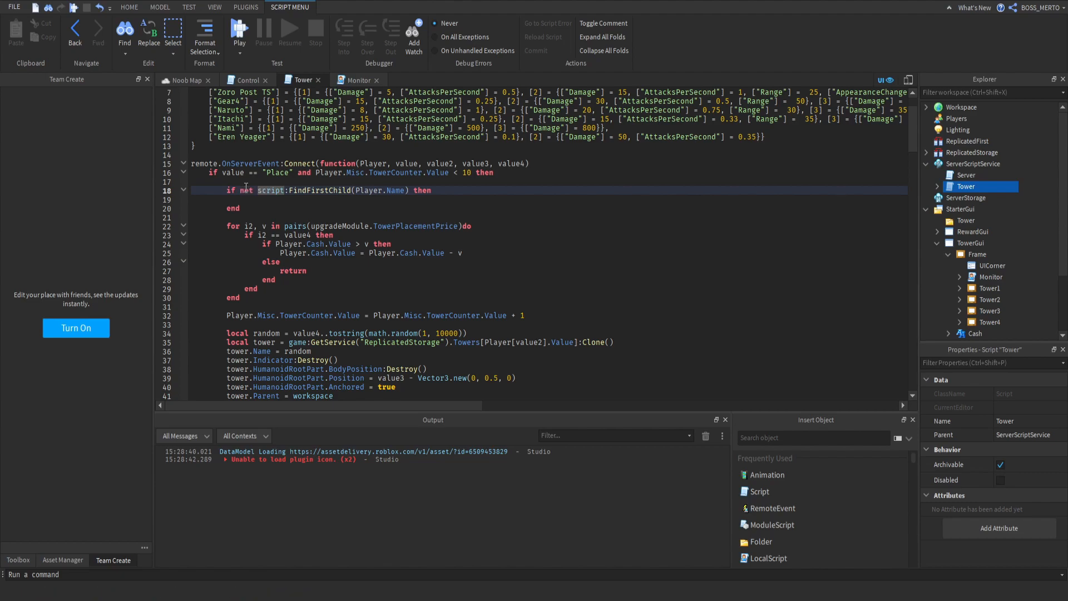
text(local x)
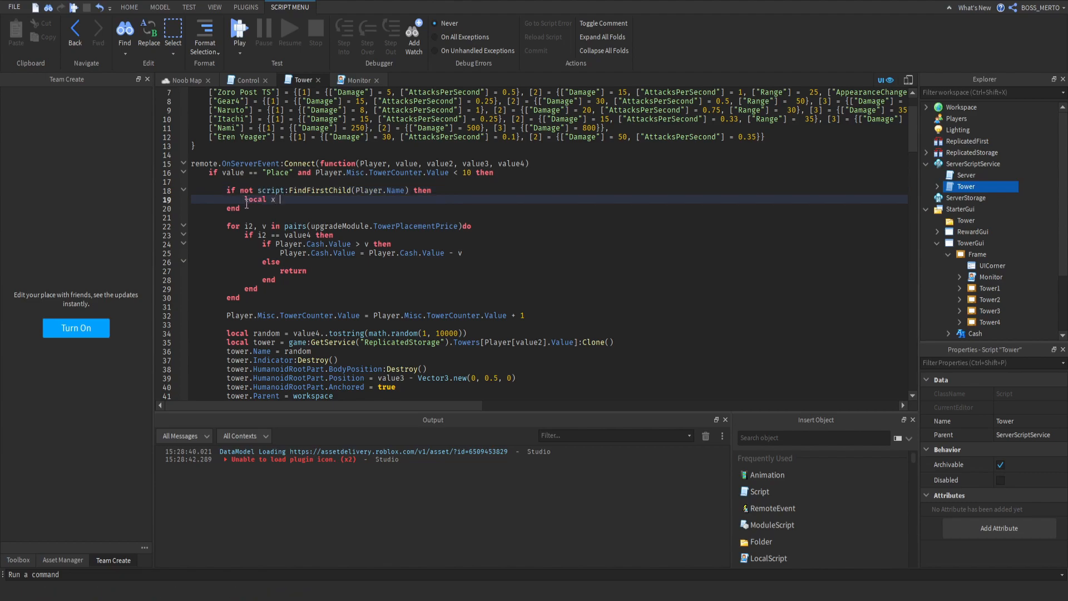
text(= Instance.new)
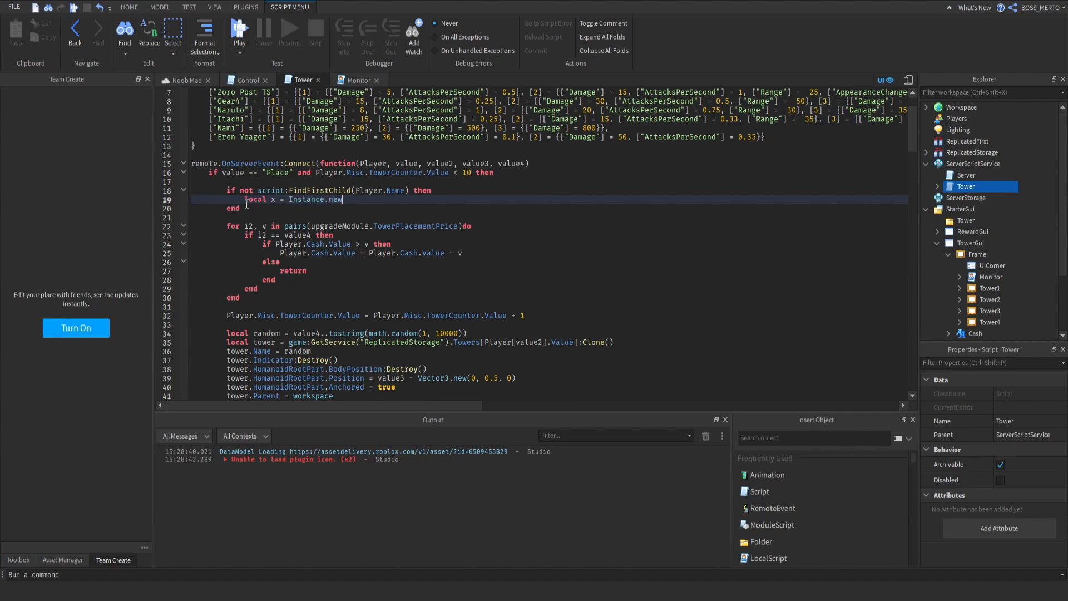
text(("IntValue", script)
text(x.N)
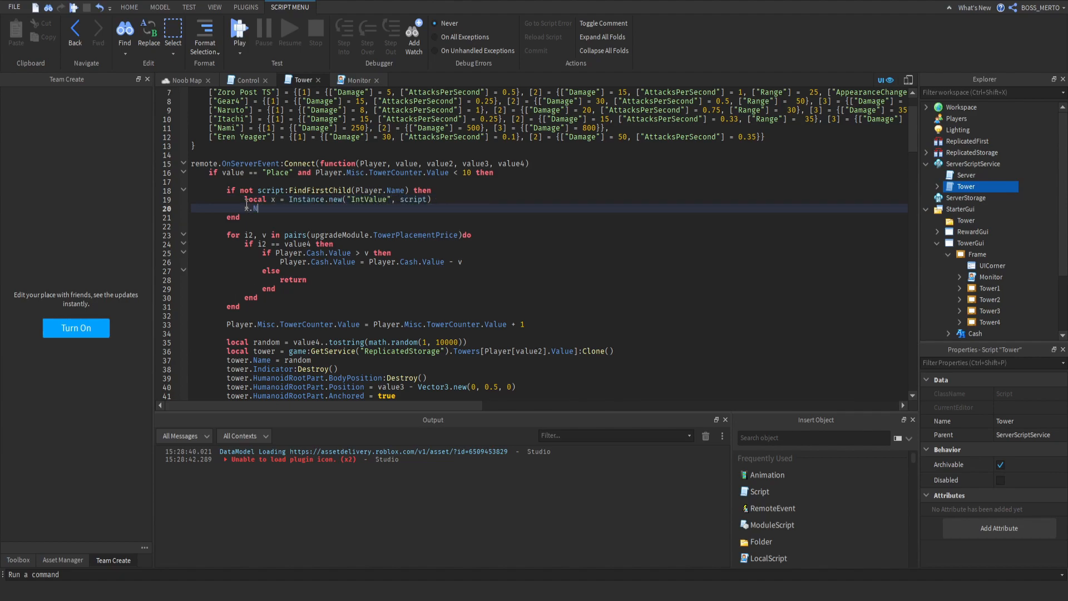
text(ame = Player.Nam)
text(x.Value = 1)
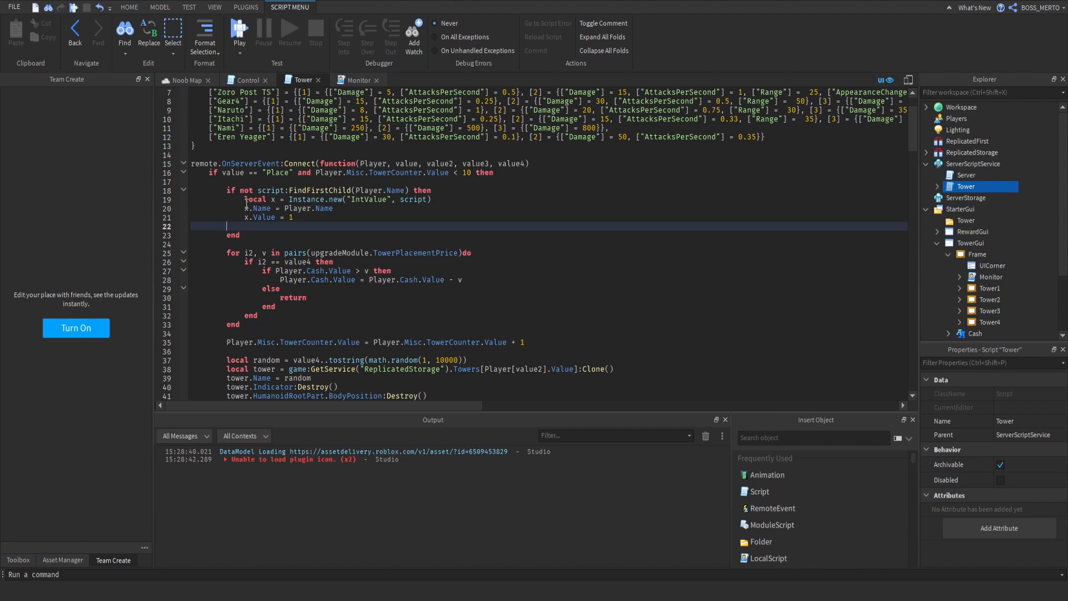
Else increment the player's counter value by 1, and begin an if check on that value
text(else)
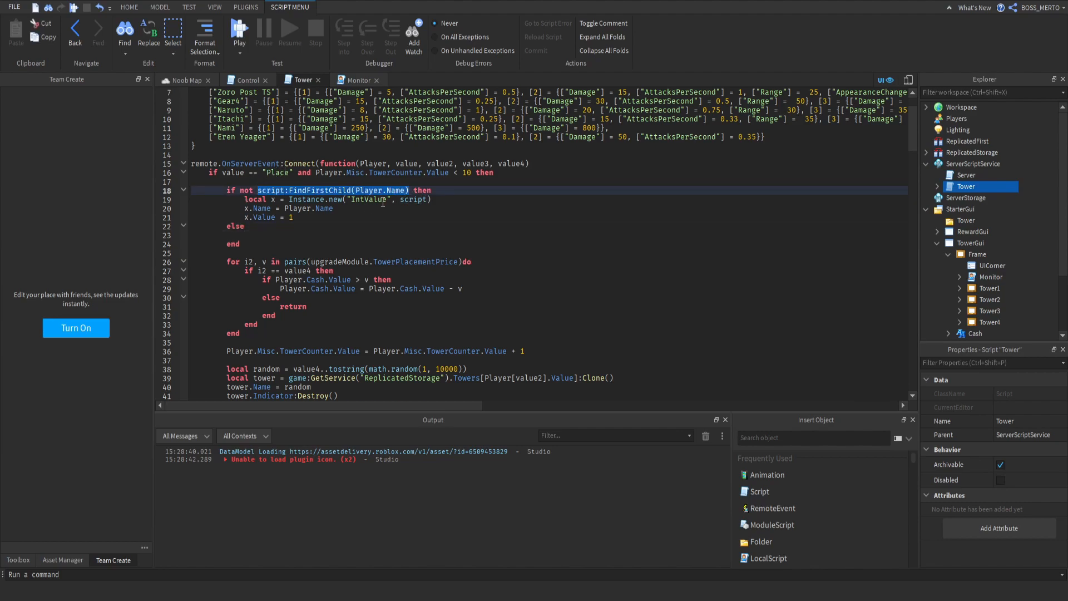
text(script:FindFirstChild(Player.Name).V)
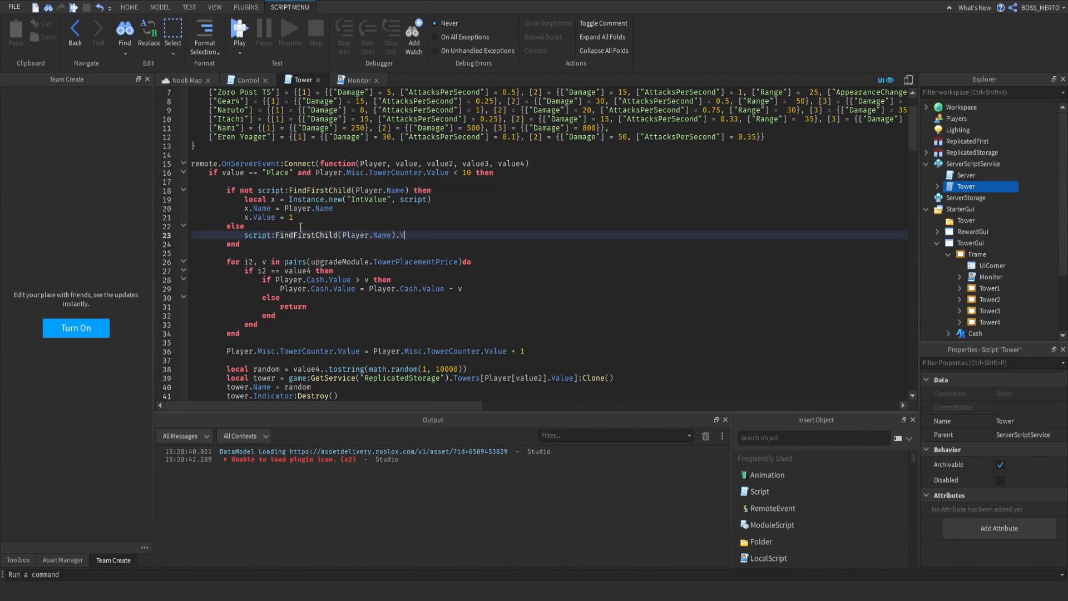
text(alue)
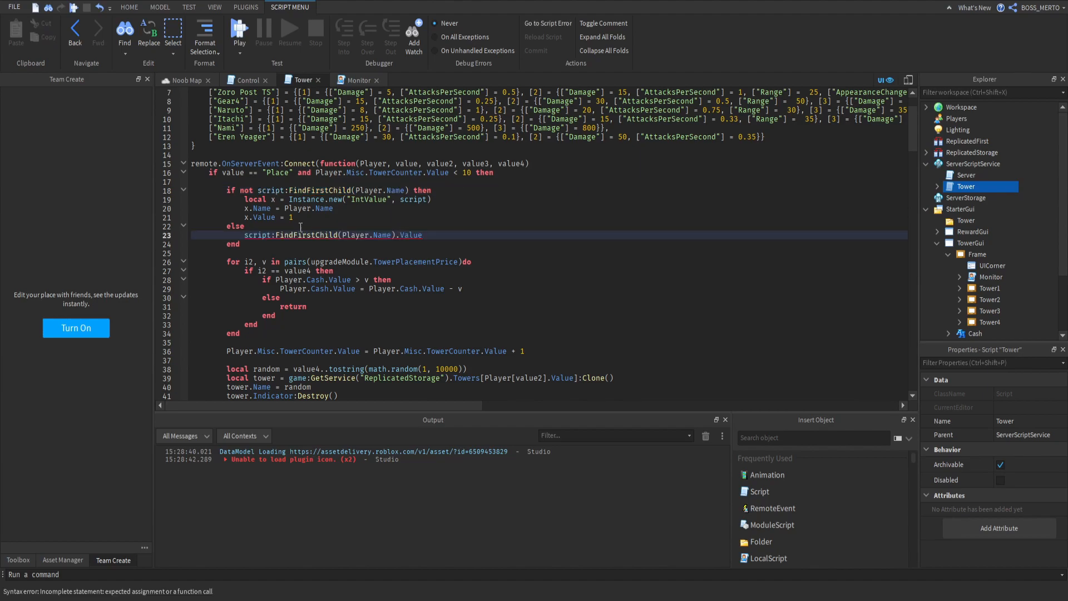
text(= script:FindFirstChild(Player.Name).Value + 1)
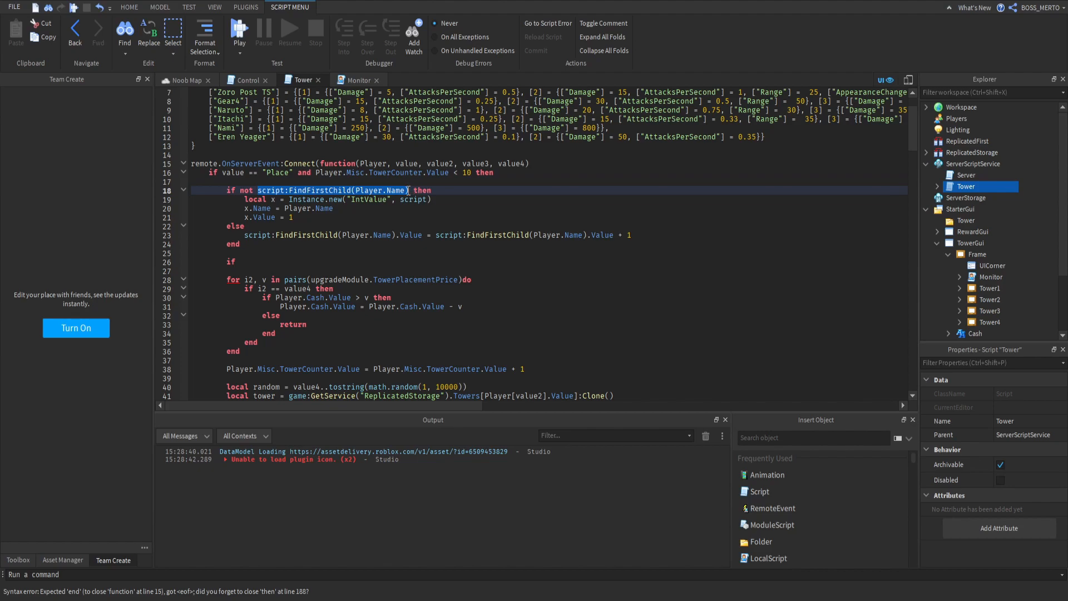
text(ifscript:FindFirstChild(Player.Name).V)
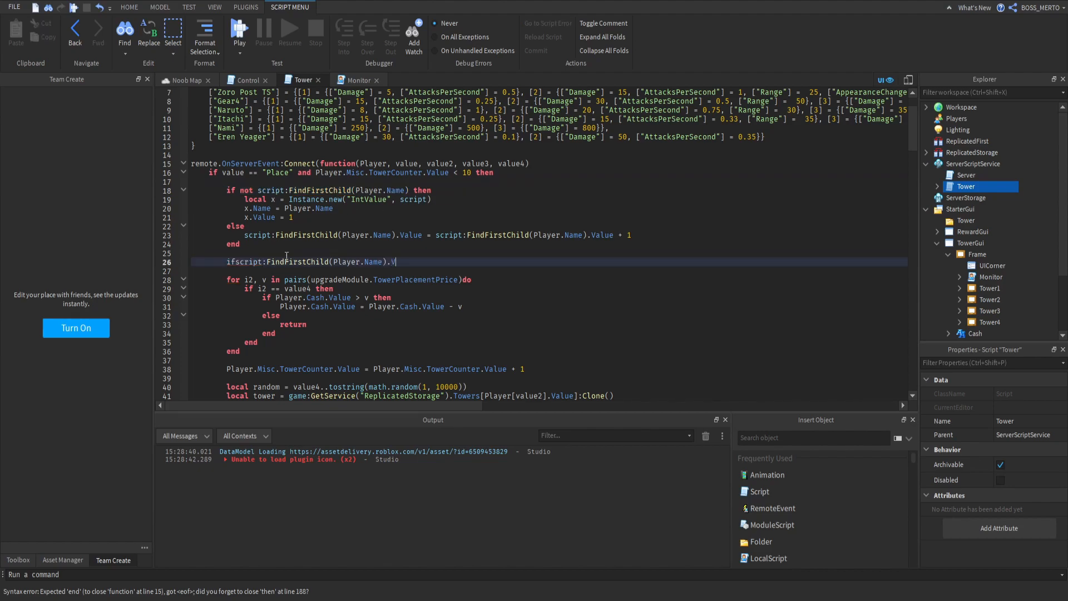
text(alue < 10 then)
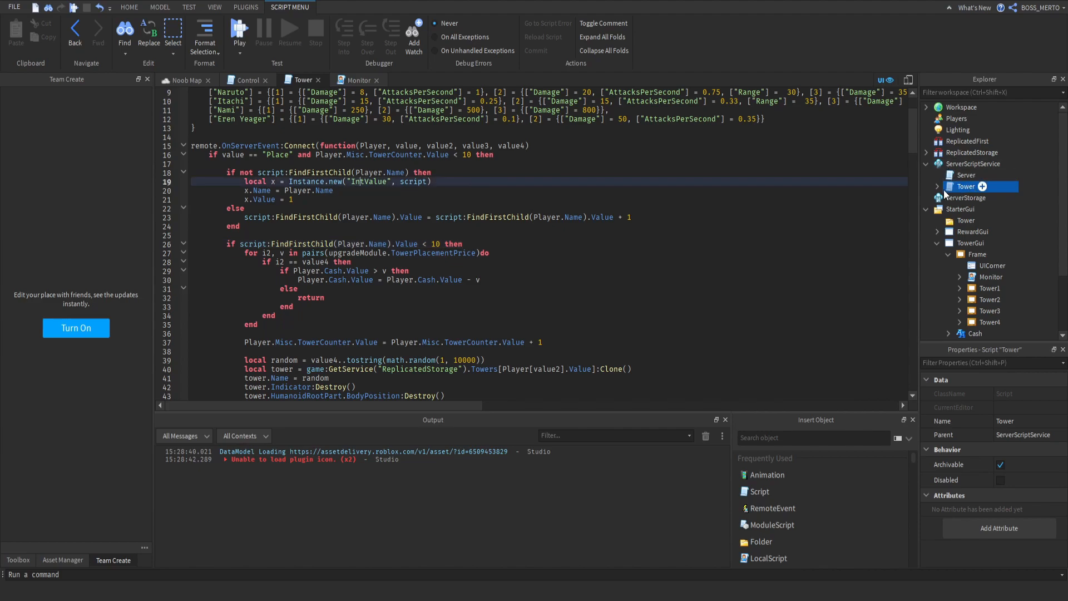
click(937, 187)
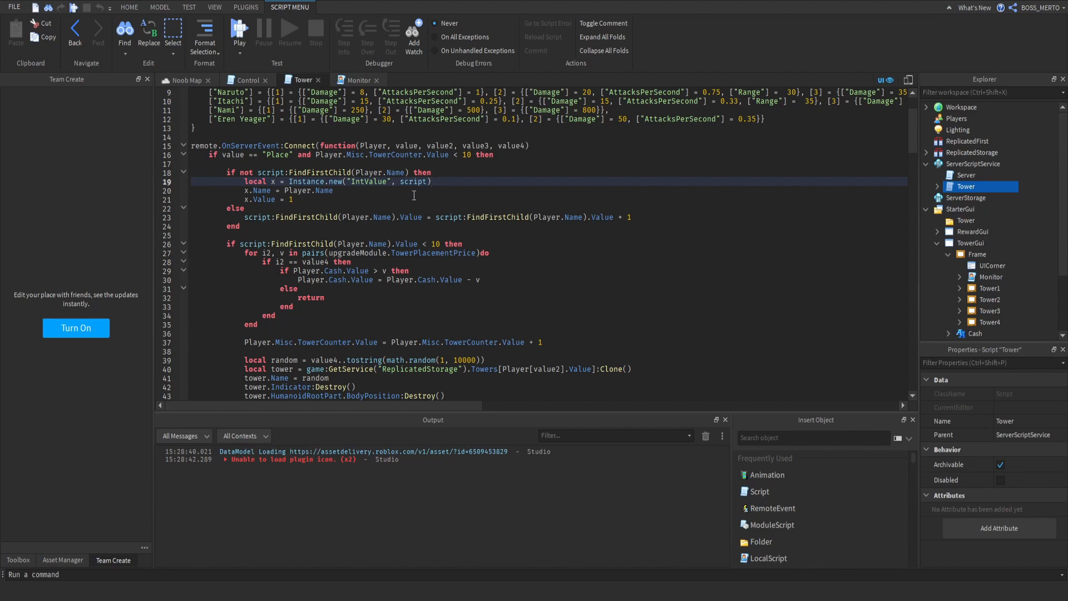
double_click(297, 190)
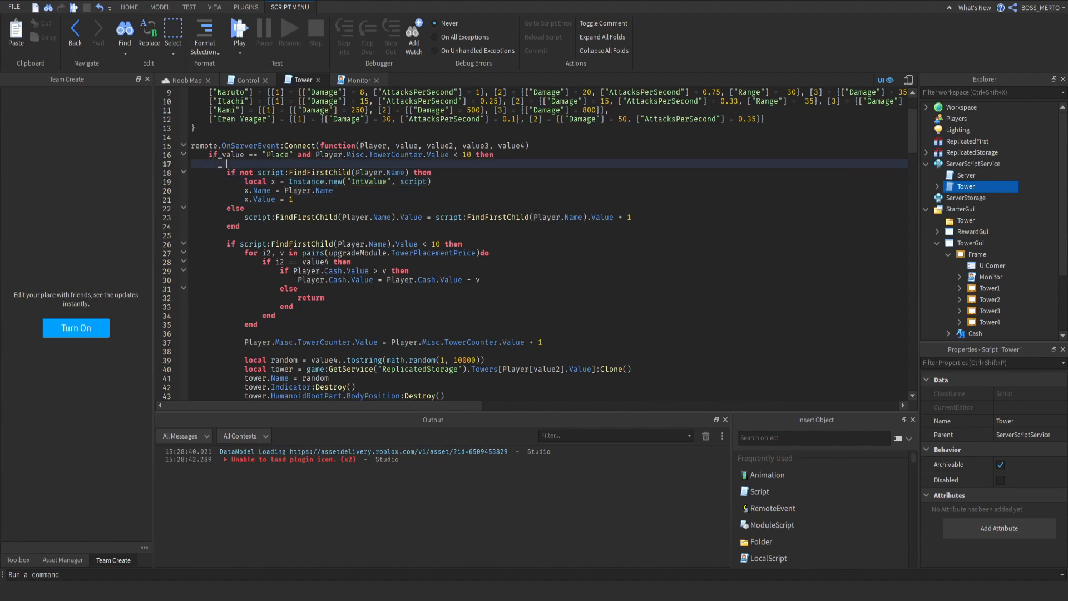
drag(228, 164, 252, 217)
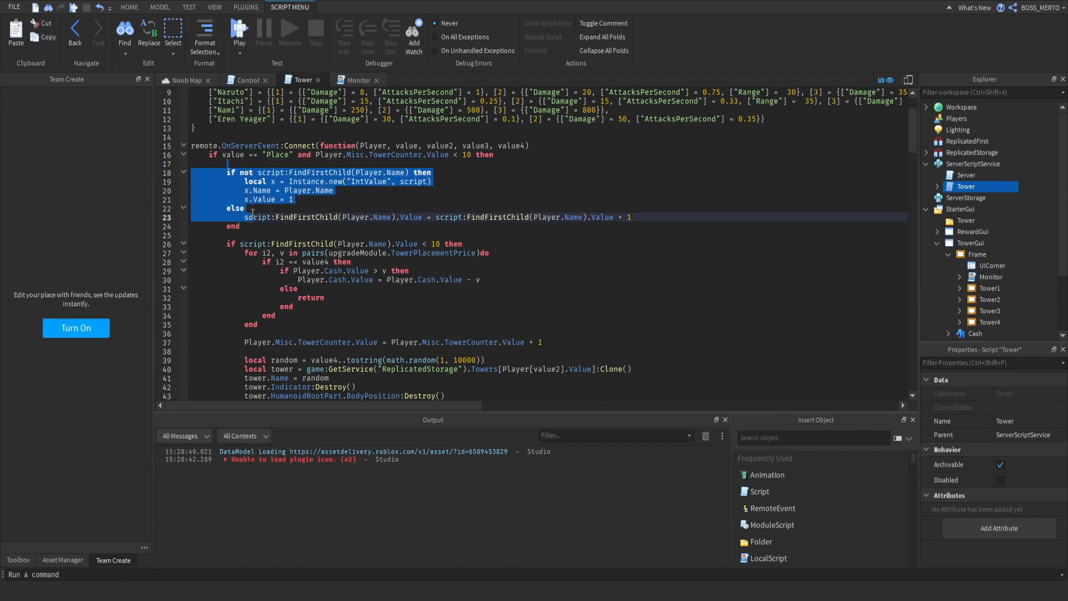
click(249, 199)
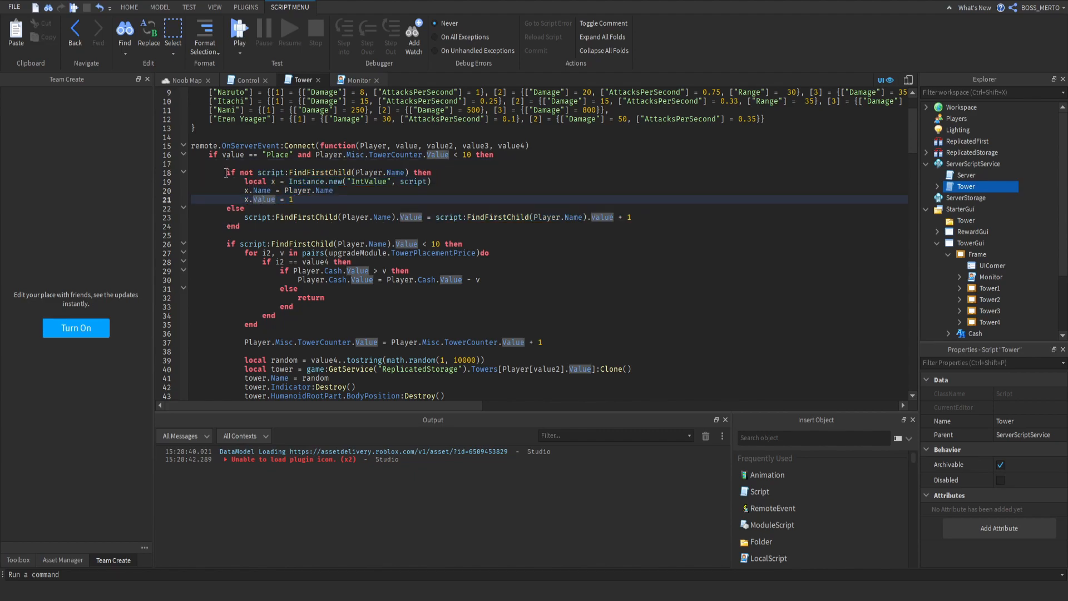
click(258, 172)
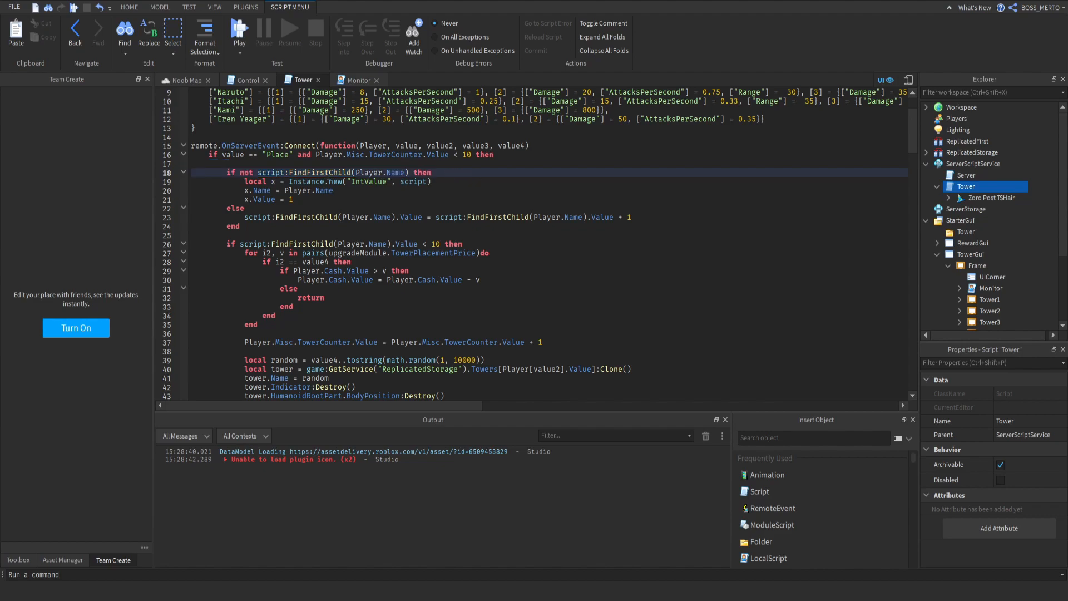
double_click(376, 172)
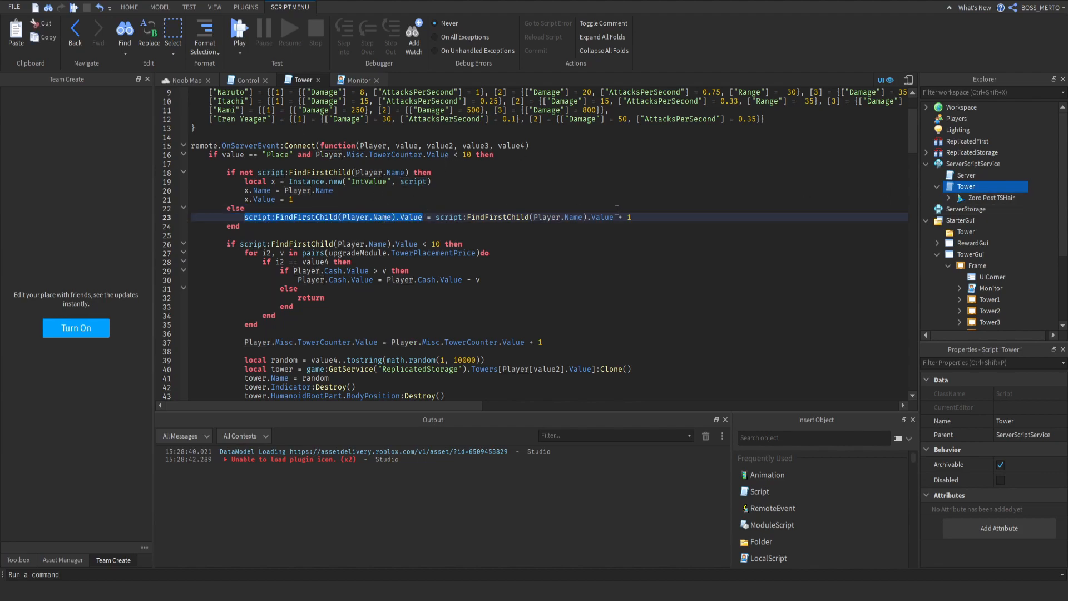
click(568, 227)
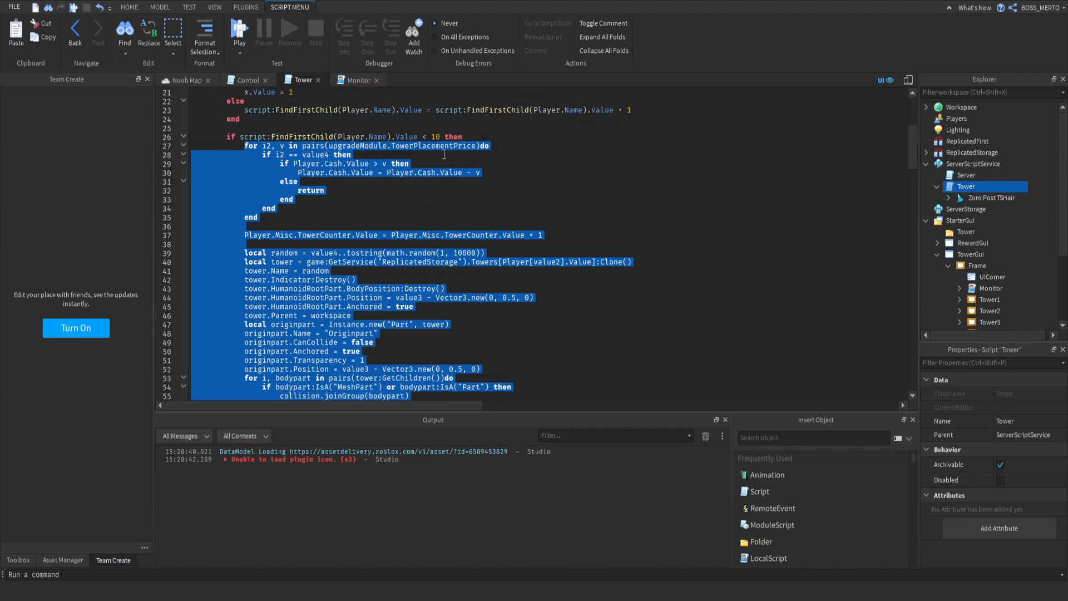
click(454, 172)
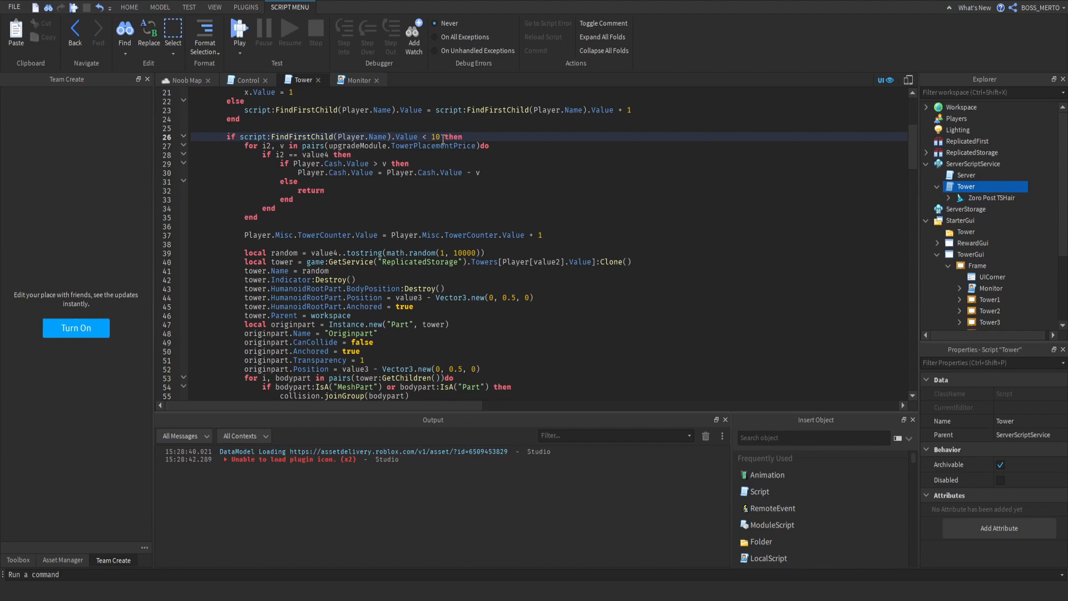
double_click(435, 135)
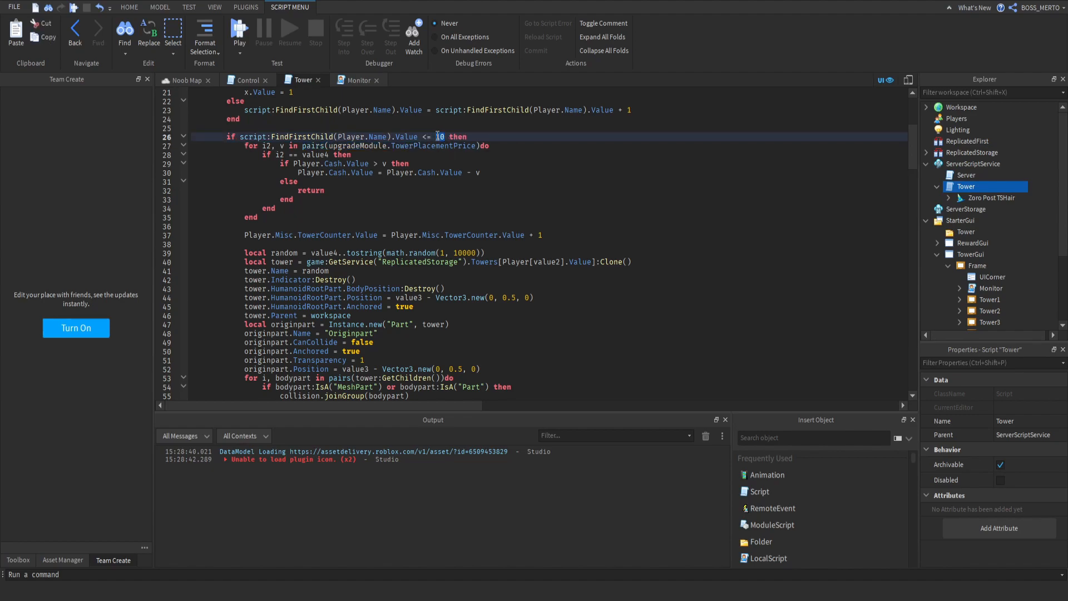
Make the limit check allow a counter value up to and including 10, then select the increment line
double_click(440, 136)
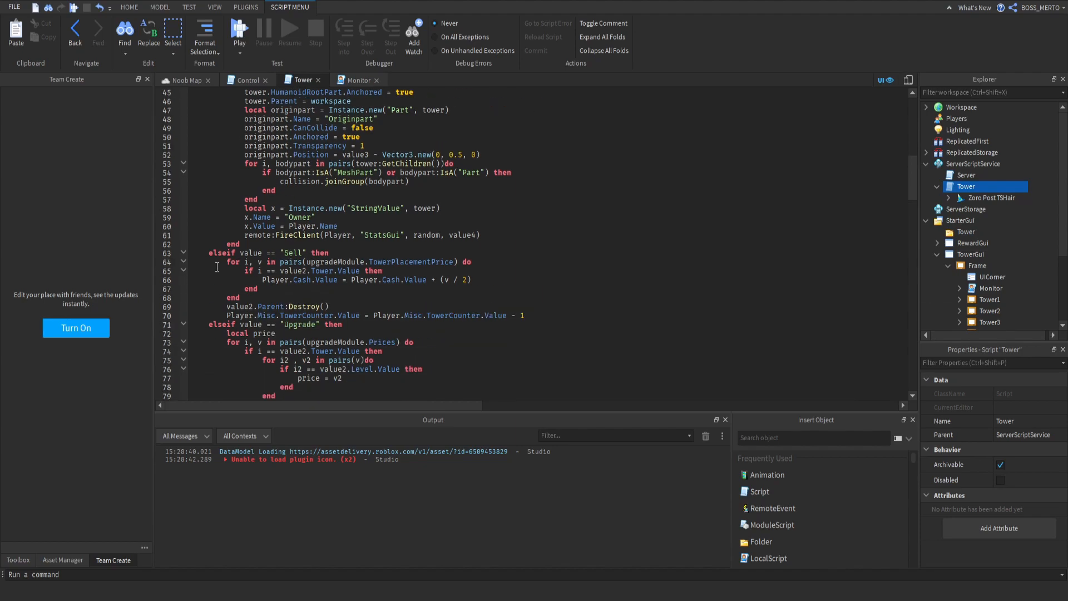
drag(227, 261, 524, 315)
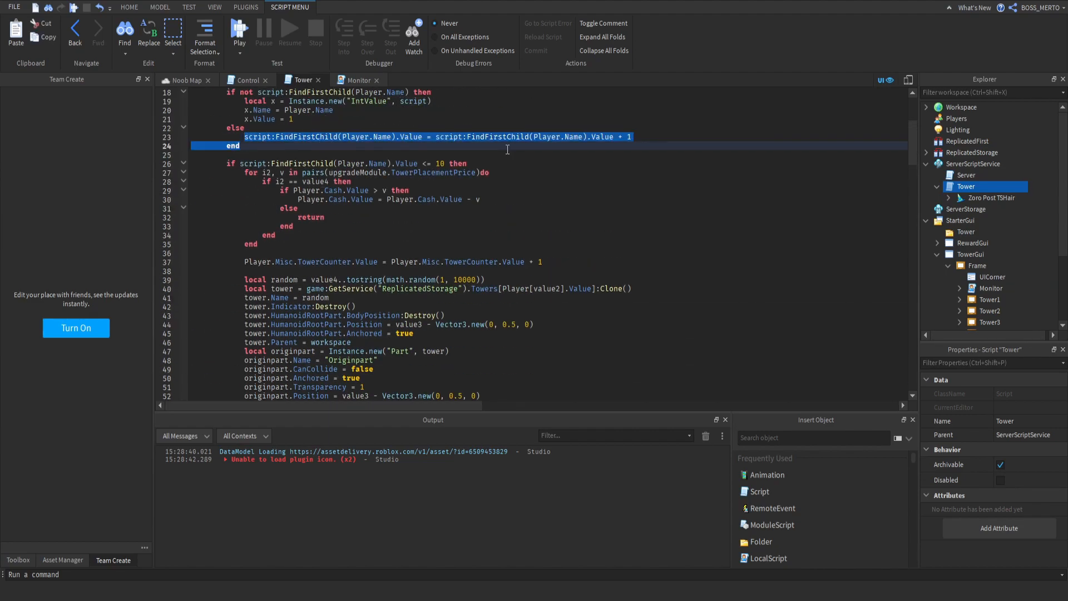
In the Sell branch, subtract 1 from the player's counter value
scroll(down, 3)
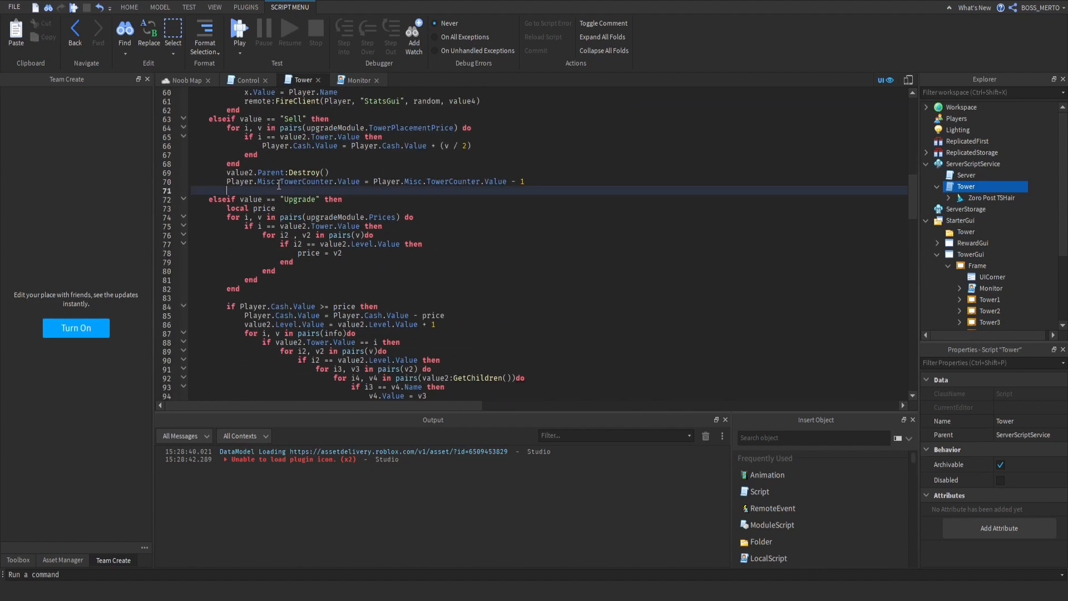
text(script:FindFirstChild(Player.Name).Value = script:FindFirstChild(Player.Name).Value + 1)
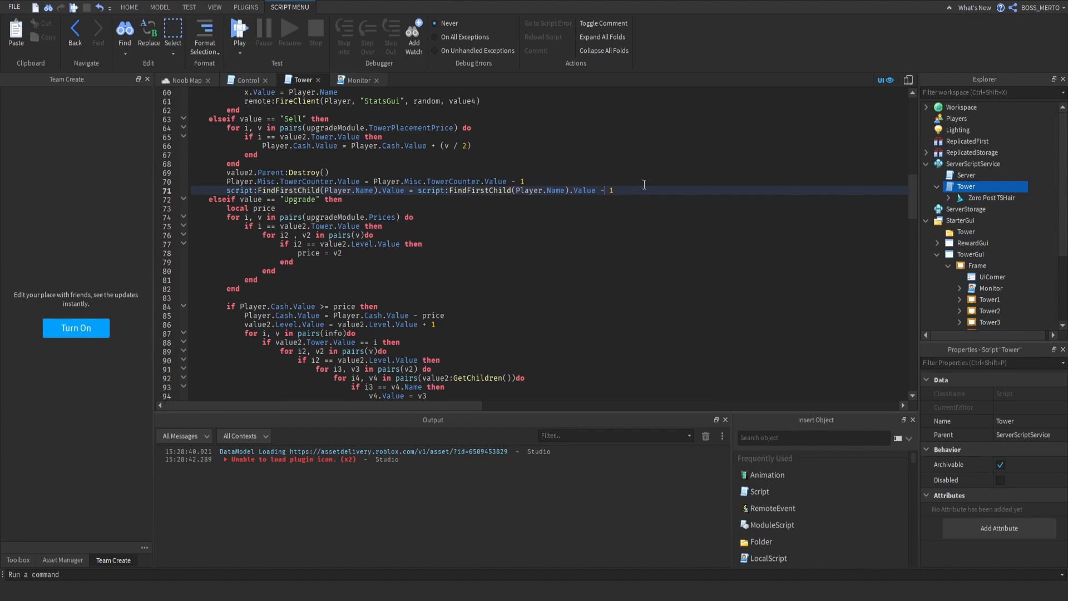
scroll(down, 3)
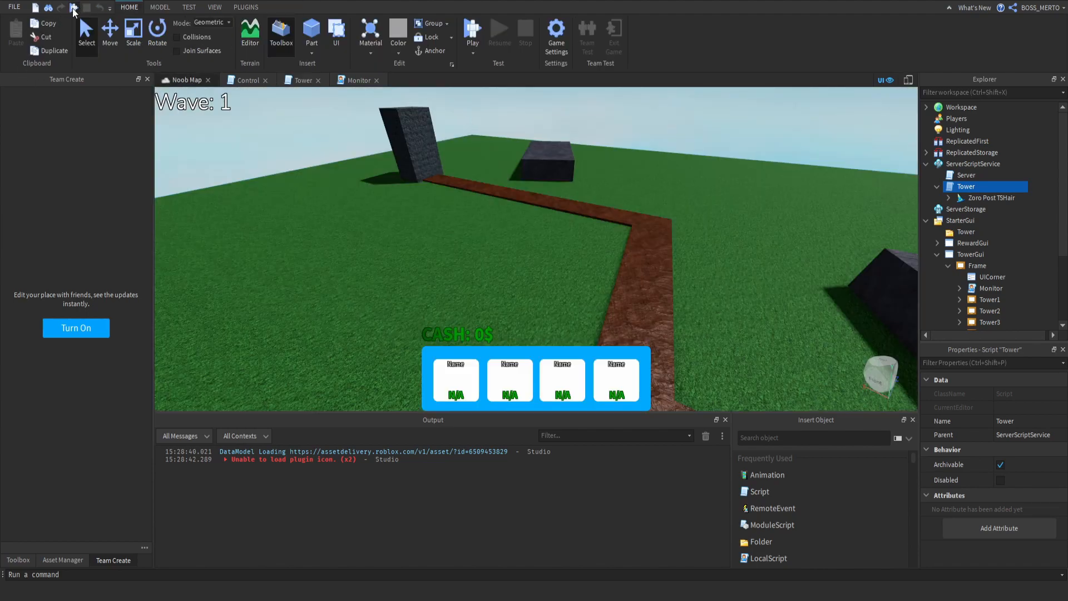
Run a playtest placing several towers along the enemy path, then stop it
click(471, 28)
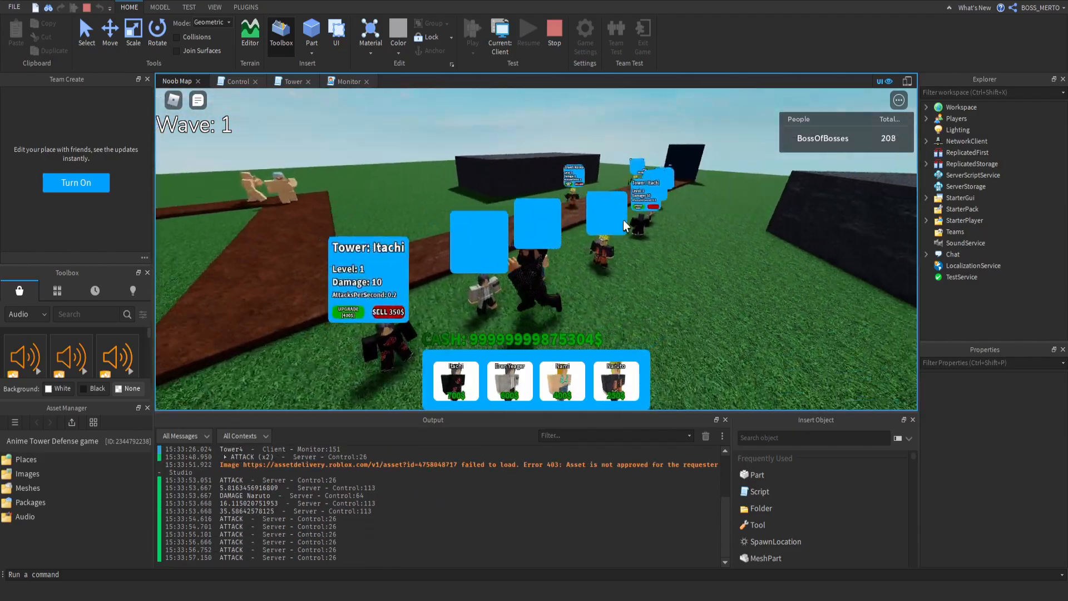
click(554, 28)
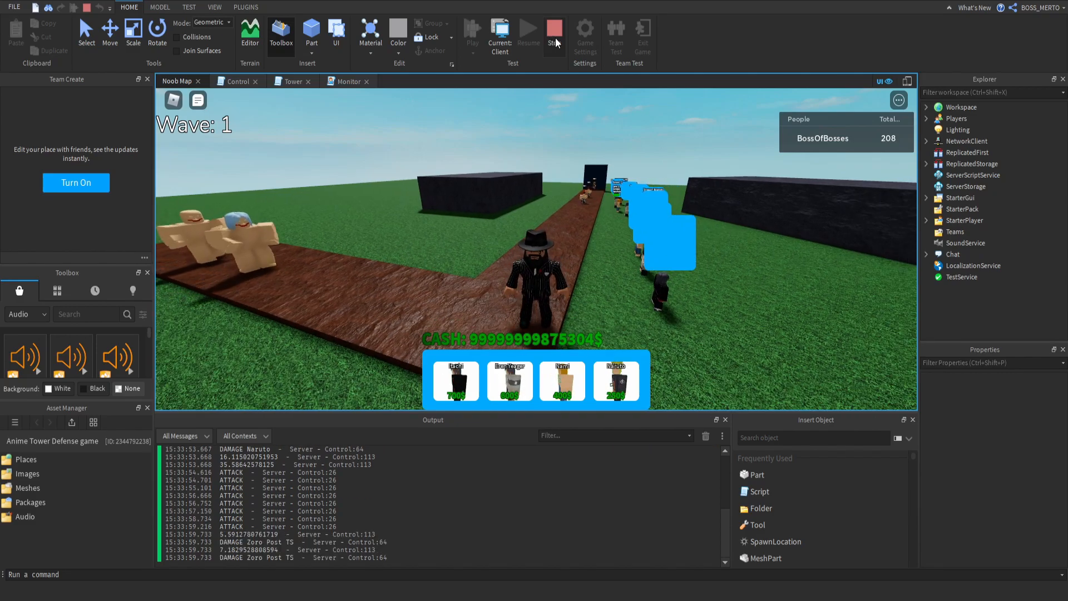